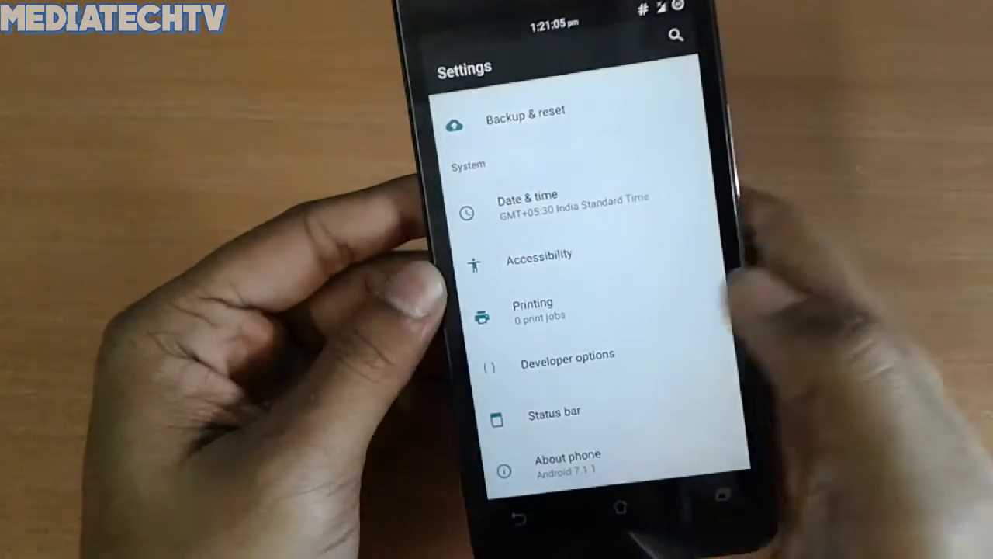
- Reboot into TWRP recovery and enter the Wipe menu from the main screen
click(568, 462)
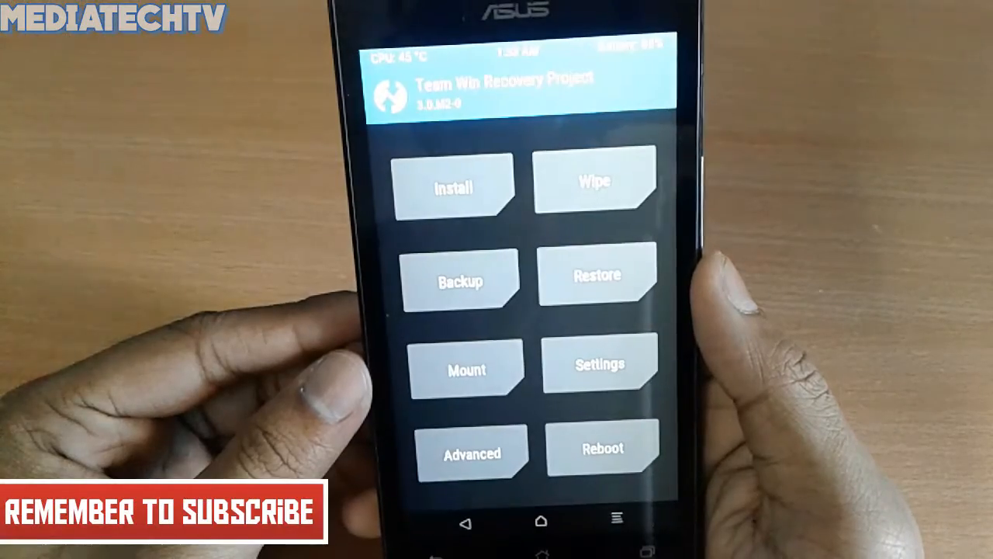
click(594, 180)
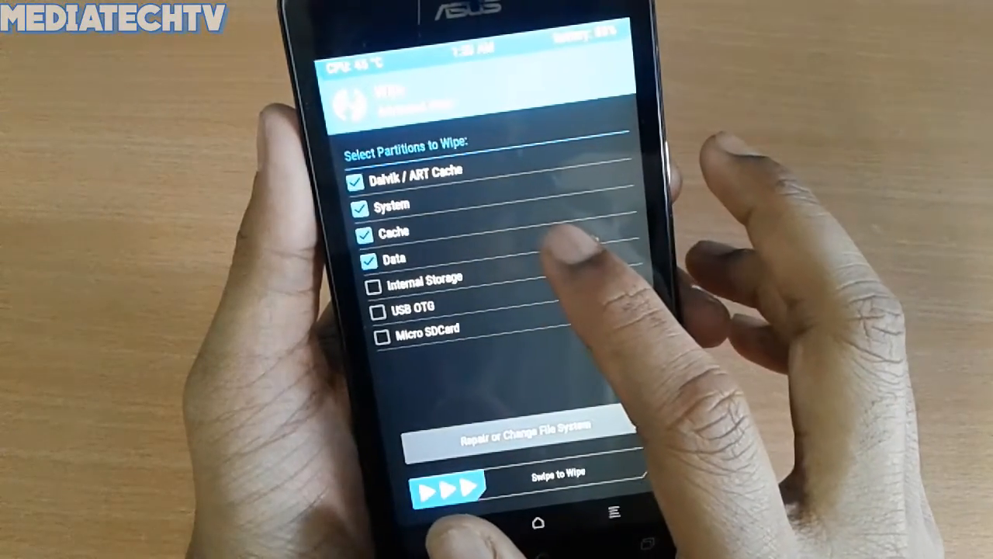
- Wipe Dalvik/ART Cache, System, Cache and Data, then return to the main menu
click(380, 278)
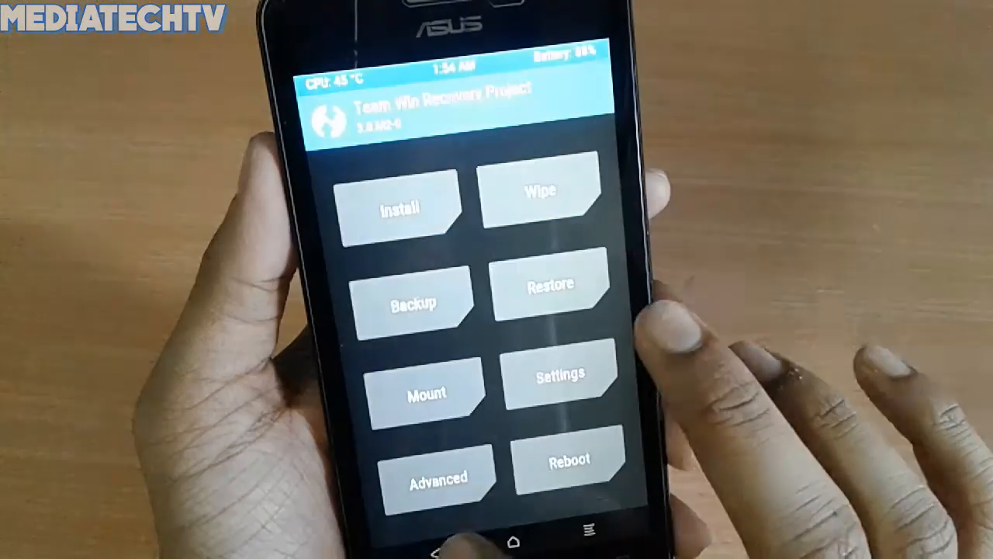
- Enter Install and browse up to the /external_sd top-level folders
click(402, 208)
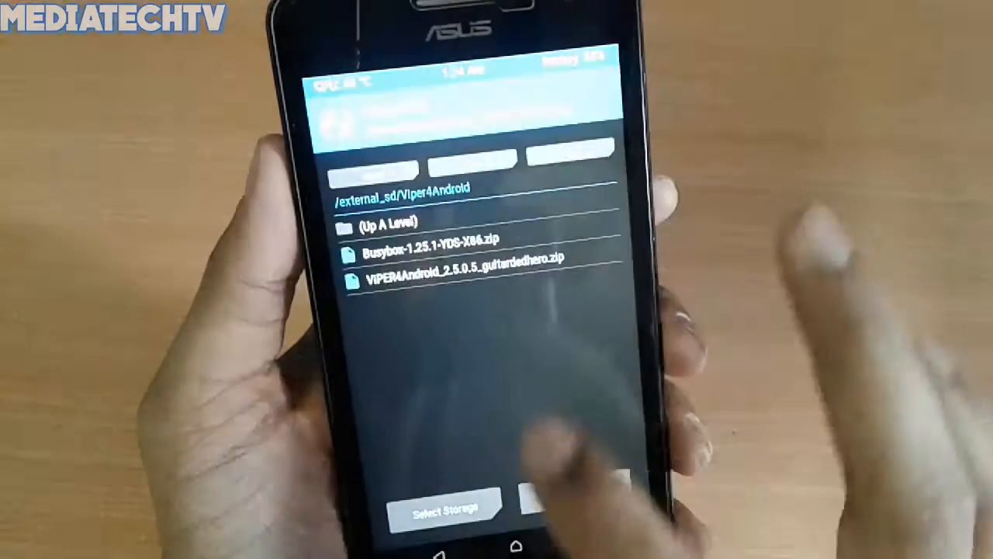
click(444, 509)
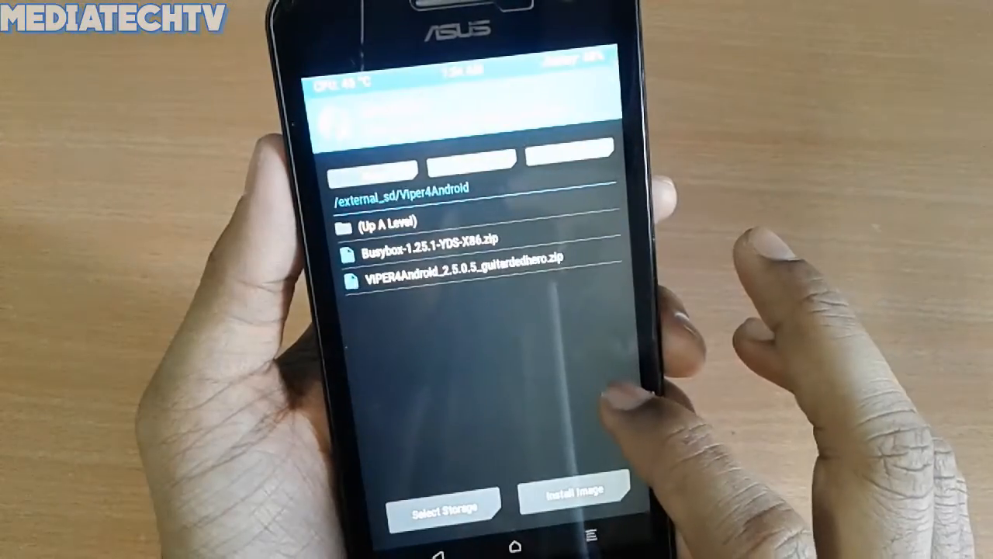
click(396, 223)
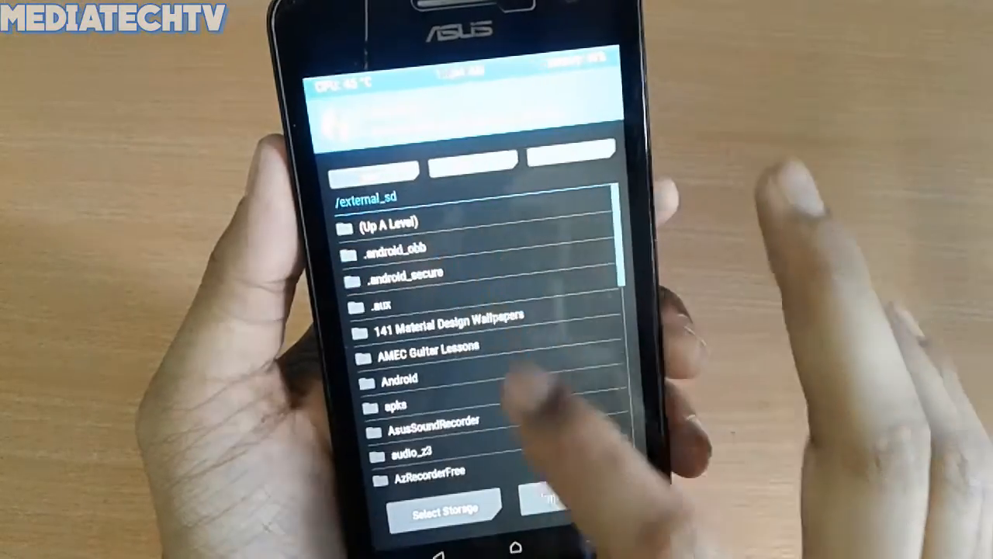
scroll(down, 3)
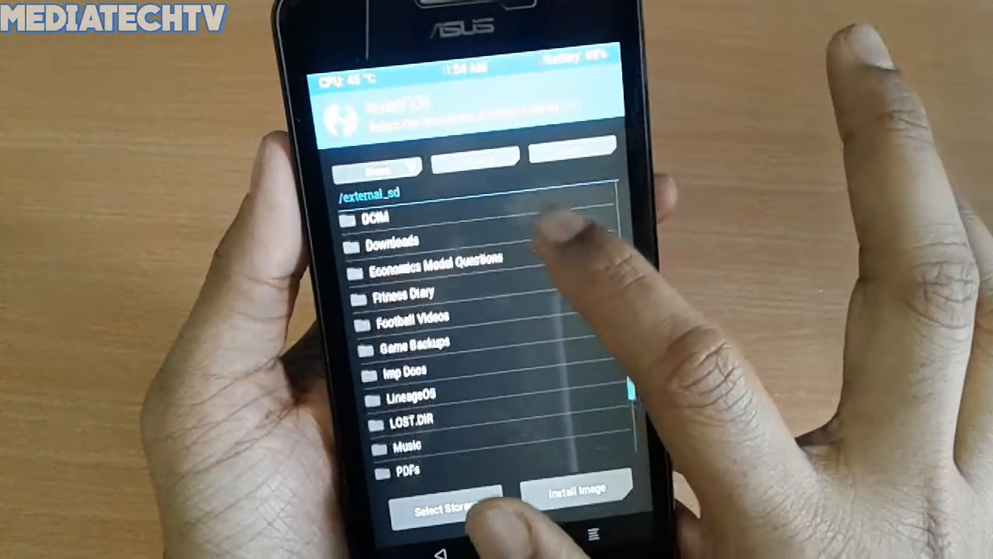